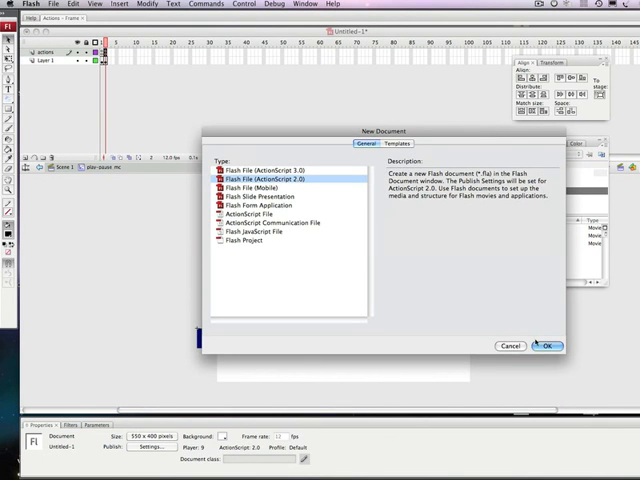
Create a new blank Flash File (ActionScript 2.0) with an empty stage.
click(544, 344)
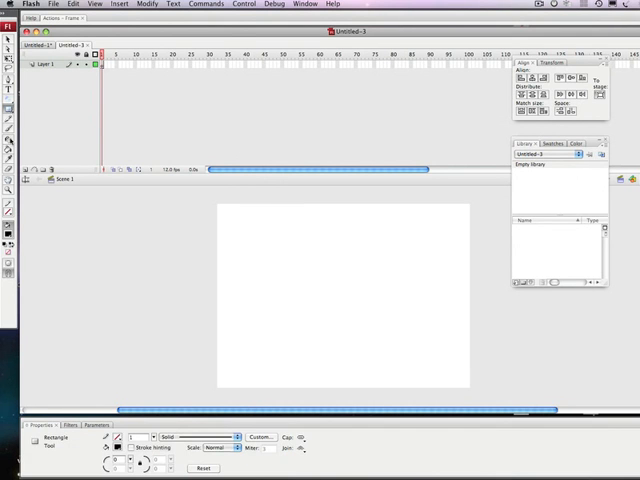
click(116, 448)
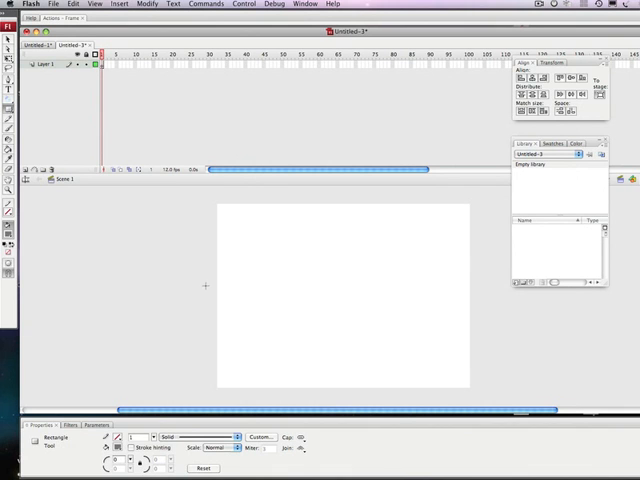
Draw a wide thin grey rectangle bar across the stage and adjust its size to 5.
drag(220, 312, 390, 348)
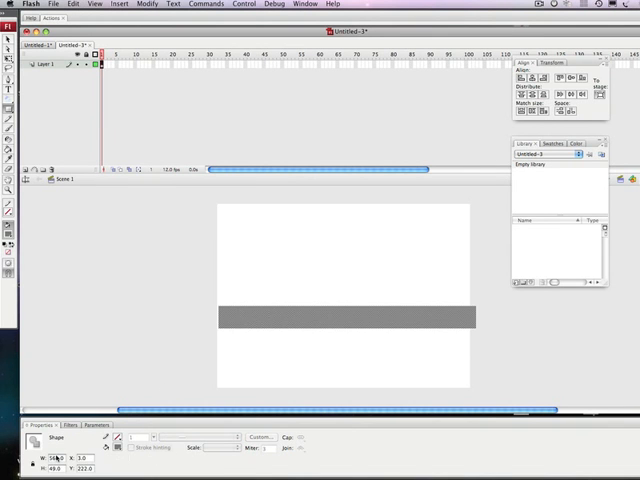
text(5)
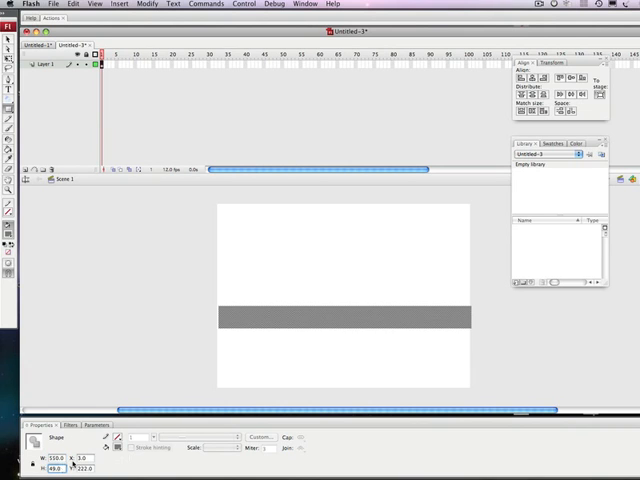
mouse_move(52, 468)
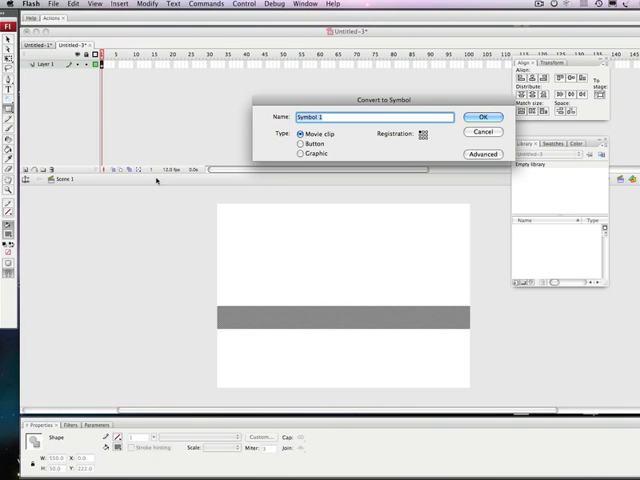
mouse_move(284, 180)
text(loool)
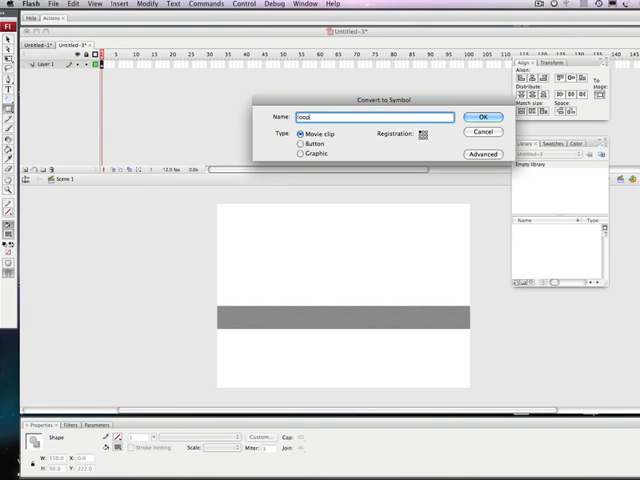
Name the bar symbol with an _mc suffix and confirm it as a Movie clip.
text(_)
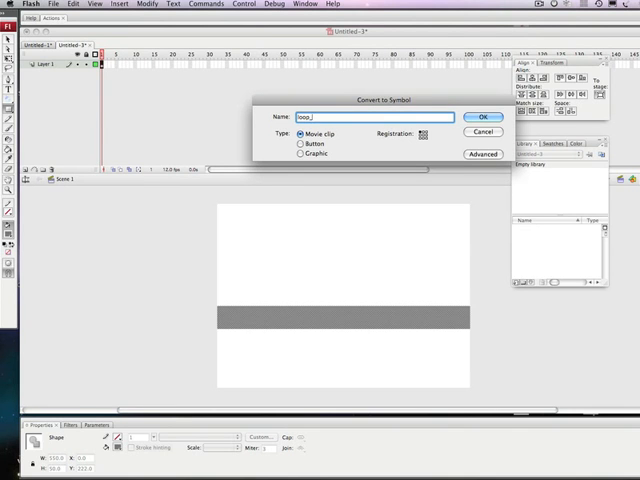
text(mc)
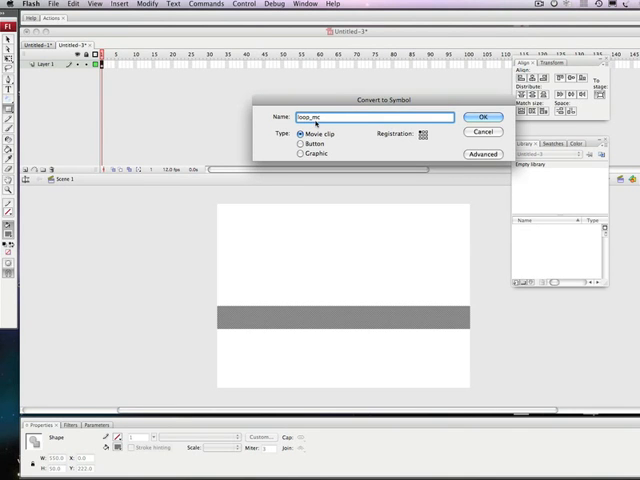
text(d)
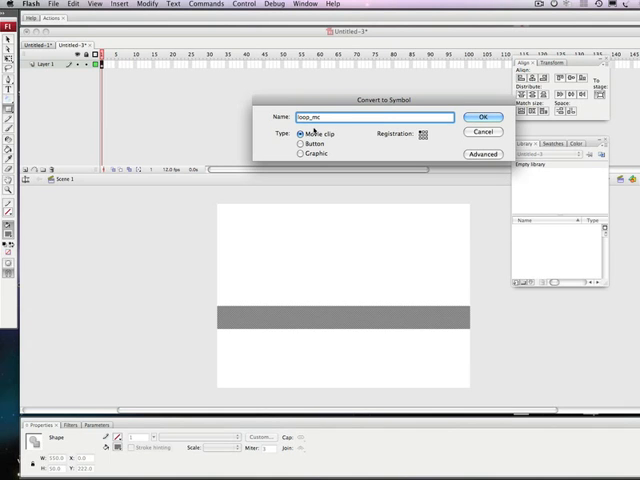
click(484, 116)
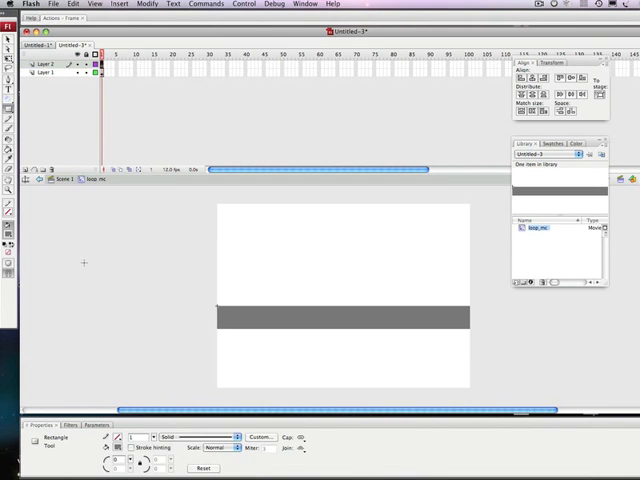
Draw a small black square on a new layer and convert it to movie clip square_mc.
click(10, 246)
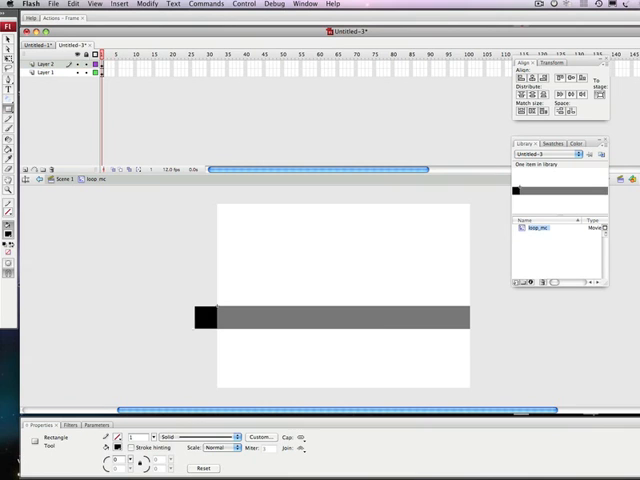
click(200, 318)
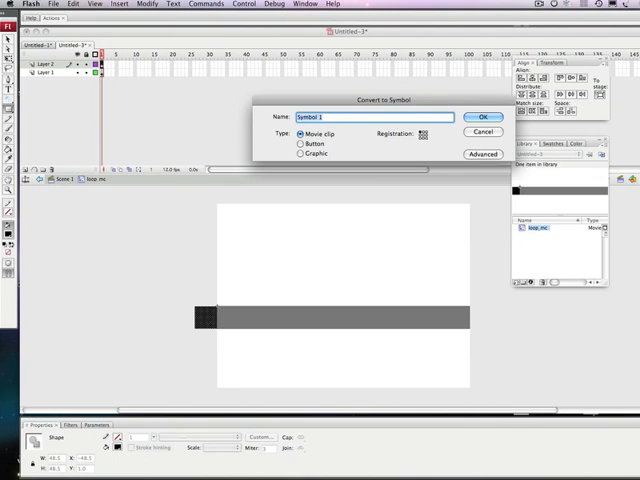
text(sq)
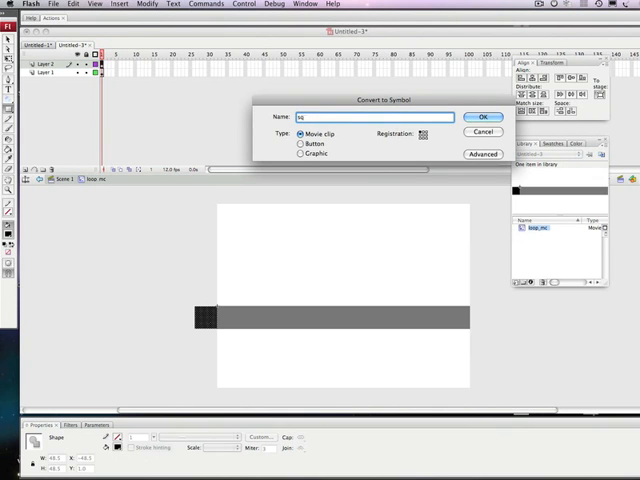
text(square_)
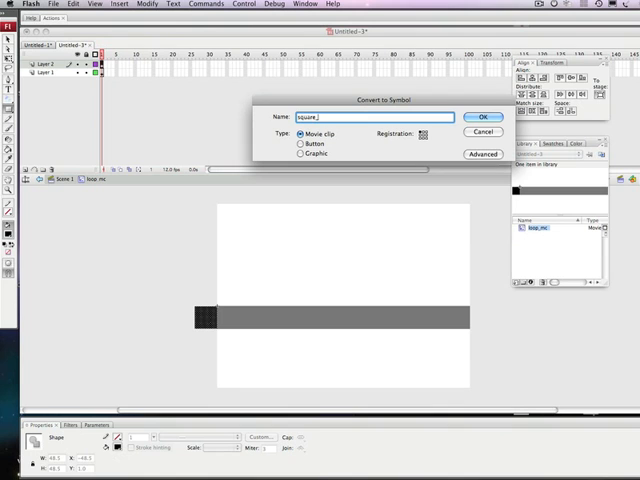
text(mc)
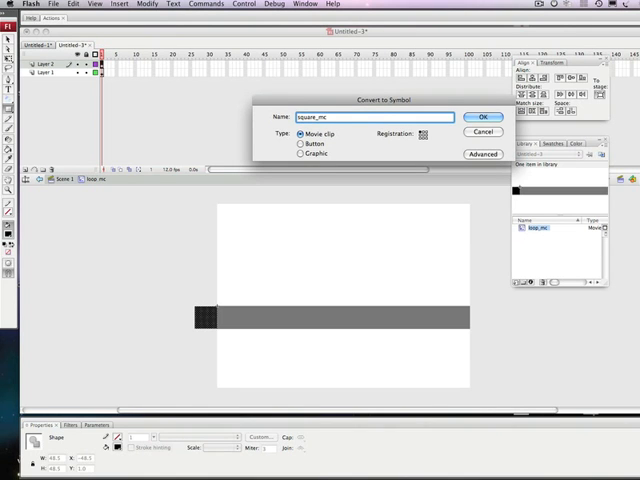
click(484, 116)
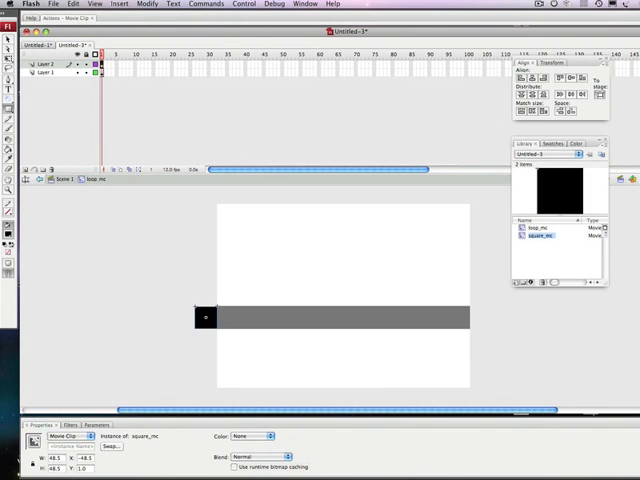
mouse_move(190, 64)
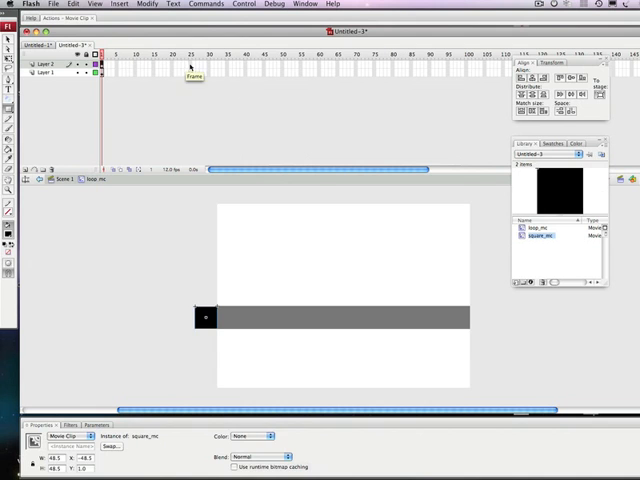
Extend the timeline with frames and move the square to the bar's right end.
click(190, 72)
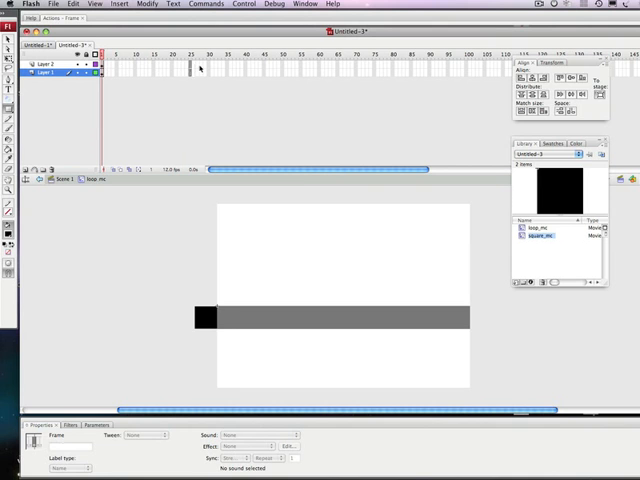
mouse_move(200, 68)
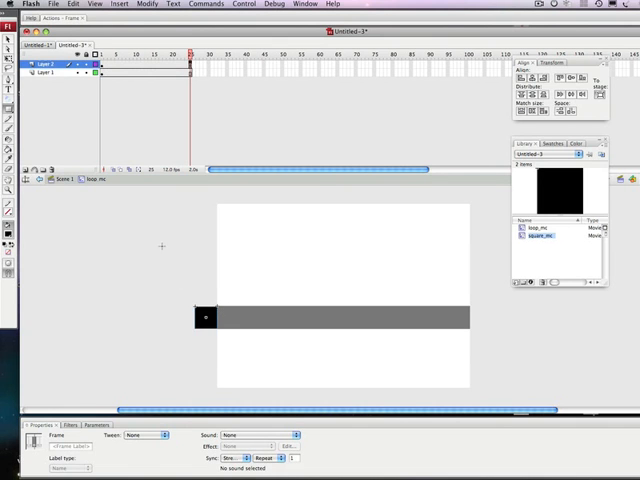
mouse_move(136, 154)
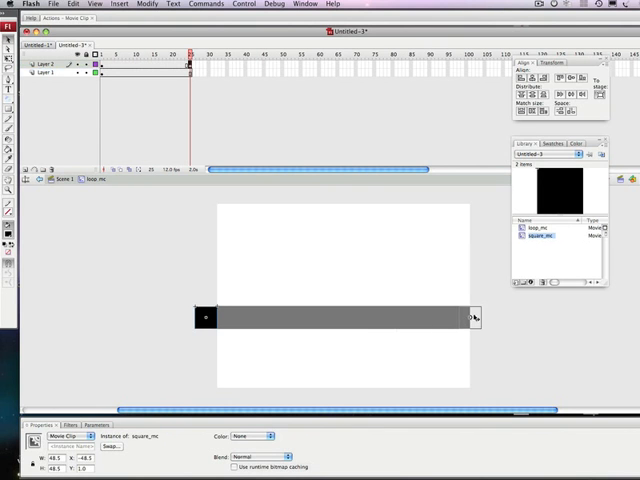
drag(204, 318, 484, 318)
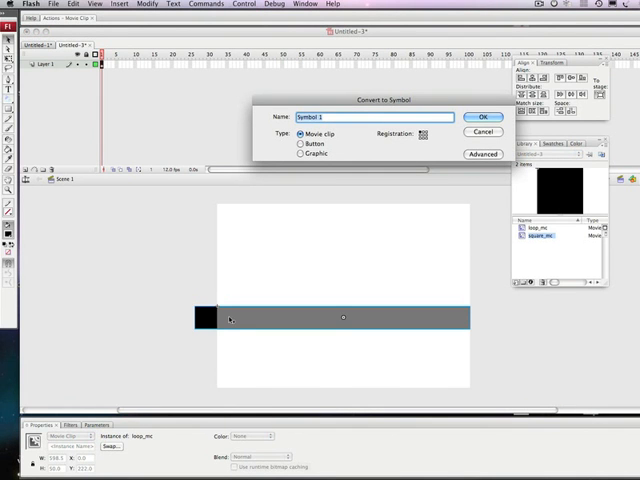
Convert the bar and square into a play movie clip and enter it for editing.
text(play)
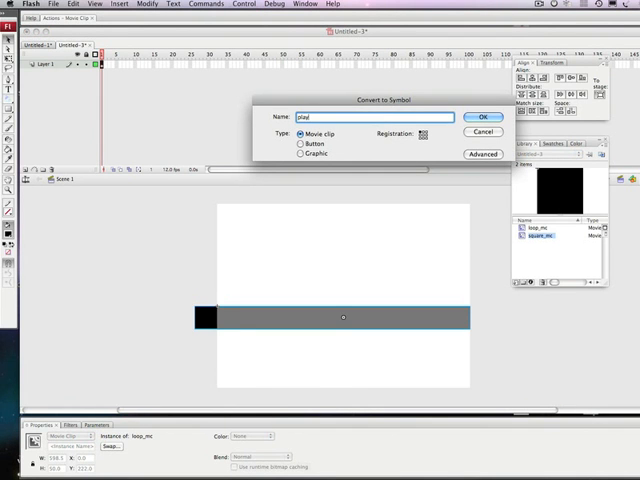
text(-i)
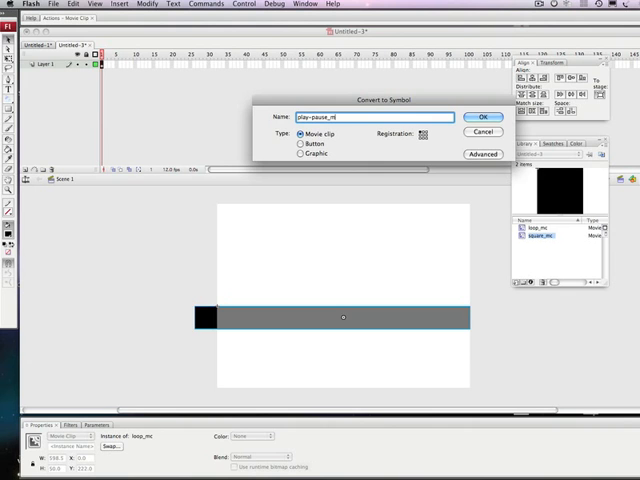
click(484, 116)
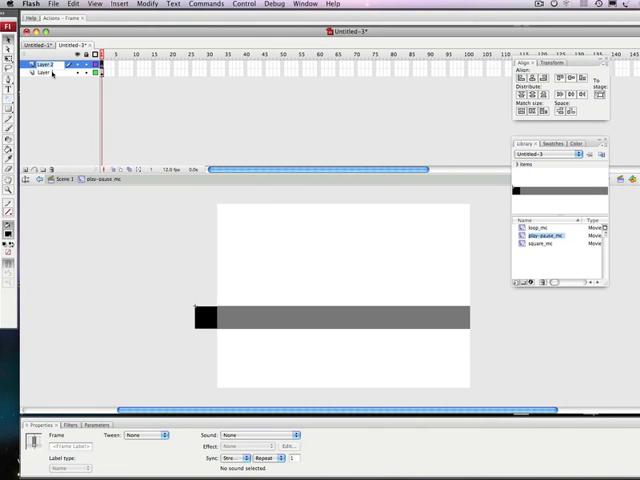
double_click(48, 56)
text(actions)
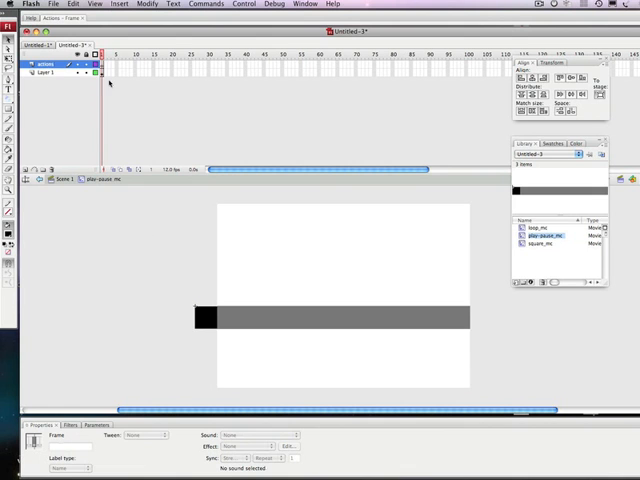
Give the selected frame inside the clip a stop(); action.
click(48, 72)
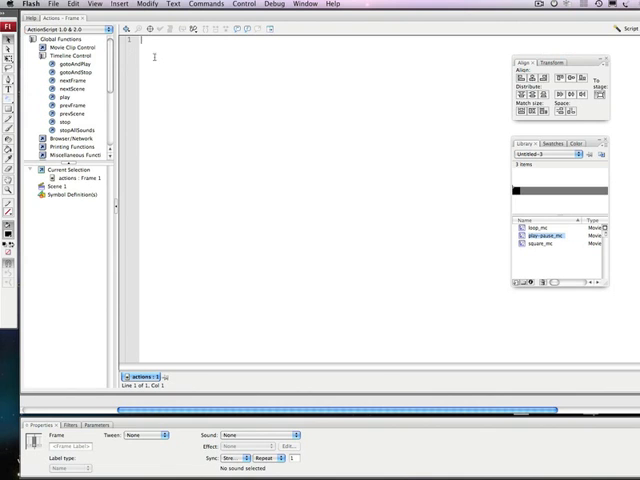
text(stop();)
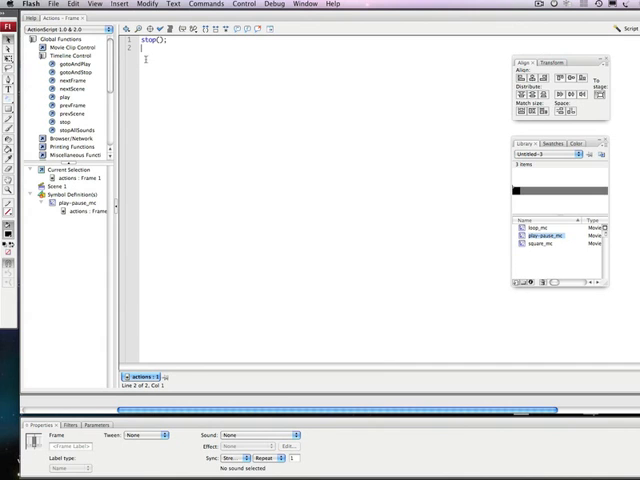
Write loop_mc.onRelease = function(){ } with an empty body in the frame script.
text(lc)
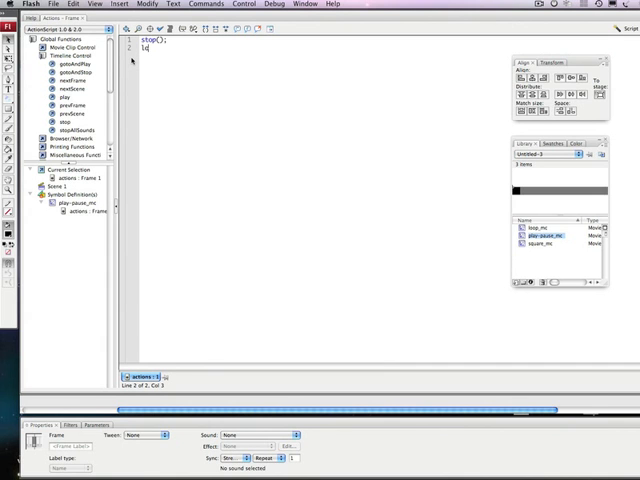
text(oop)
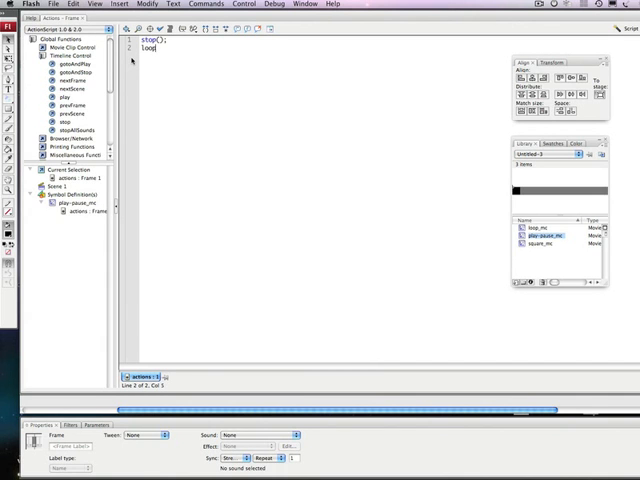
text(_mc)
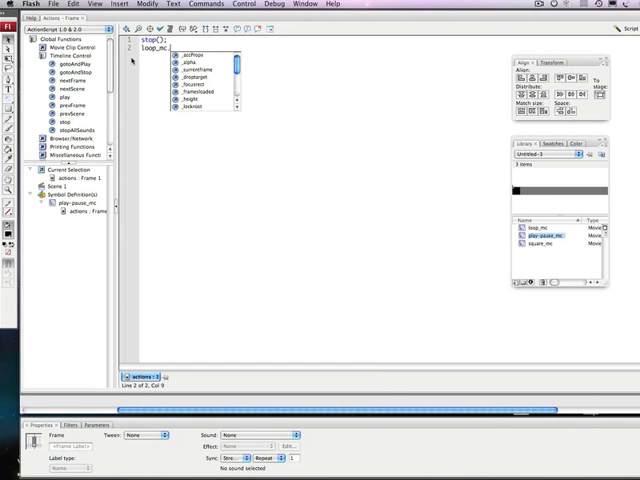
text(.onRelease)
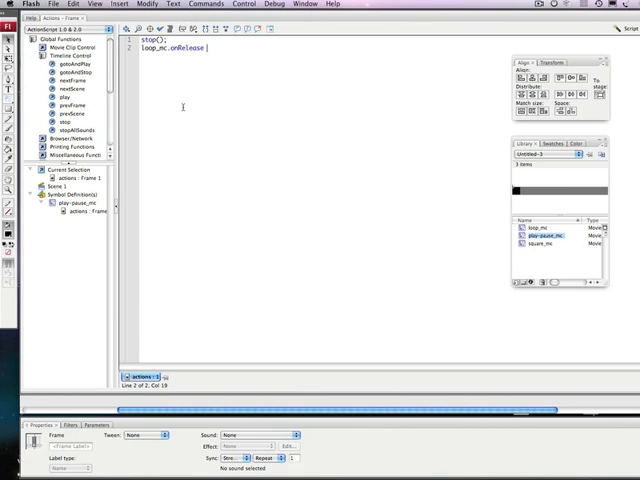
text(=)
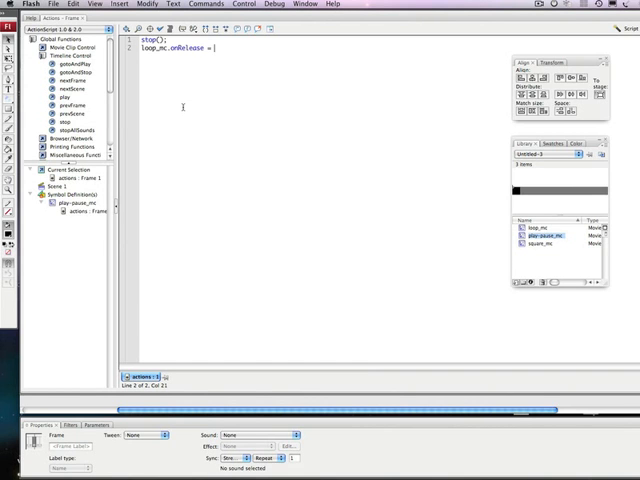
text(function()
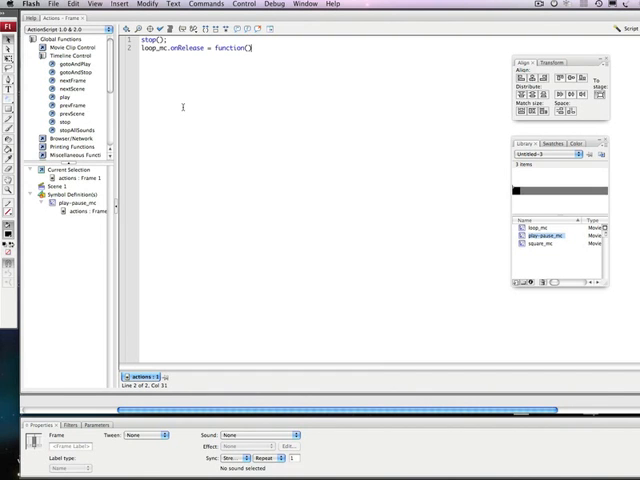
text({})
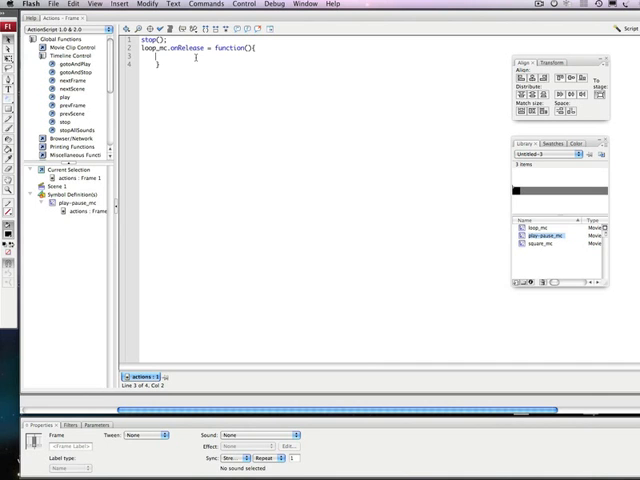
Fill the handler with this._parent.nextFrame(); and return to the stage.
text(this._po)
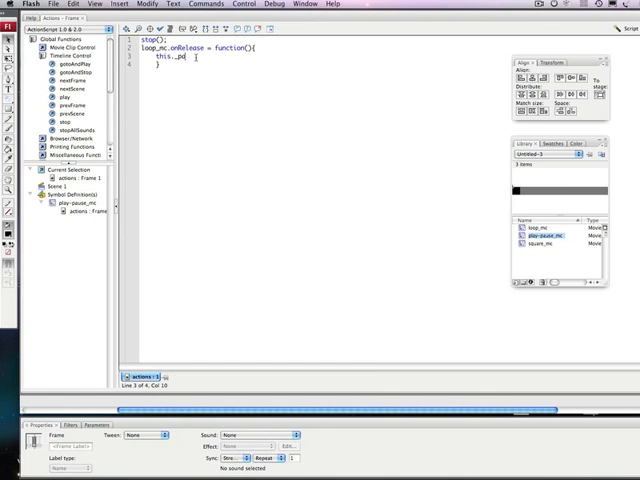
text(arent)
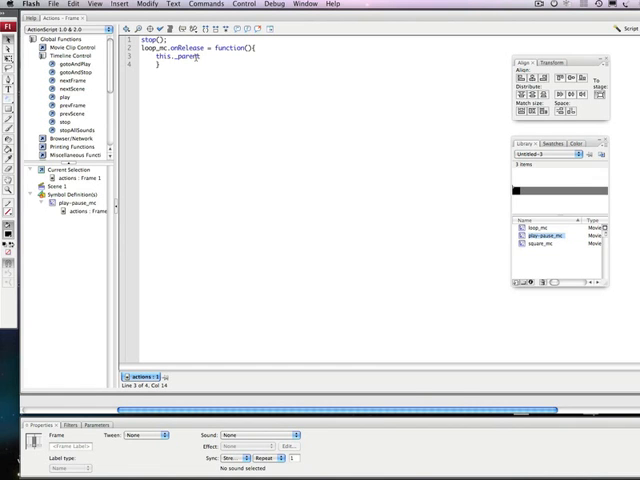
text(.nextFrame()
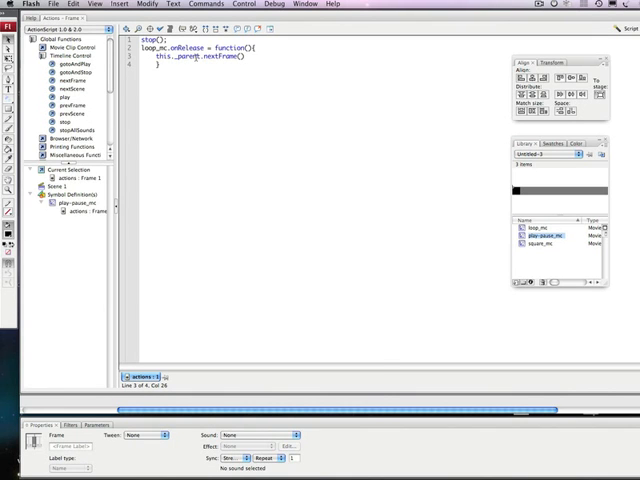
text(;)
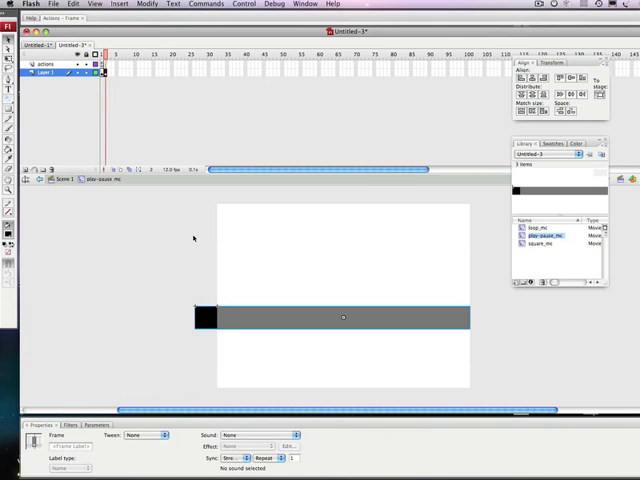
Select the looping square clip and its keyframe to give it the loop_mc instance name.
click(344, 318)
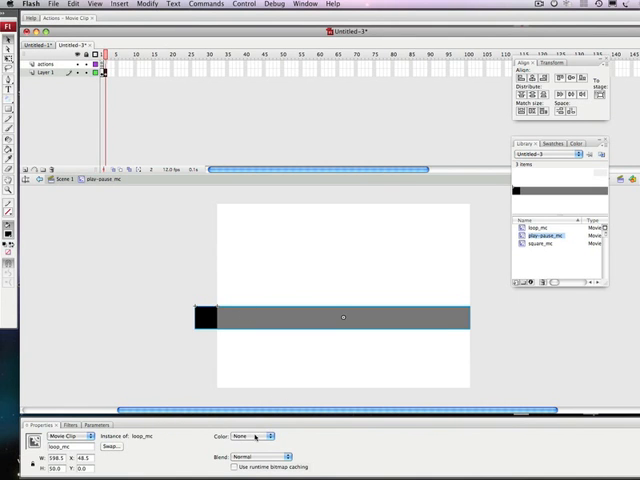
click(250, 436)
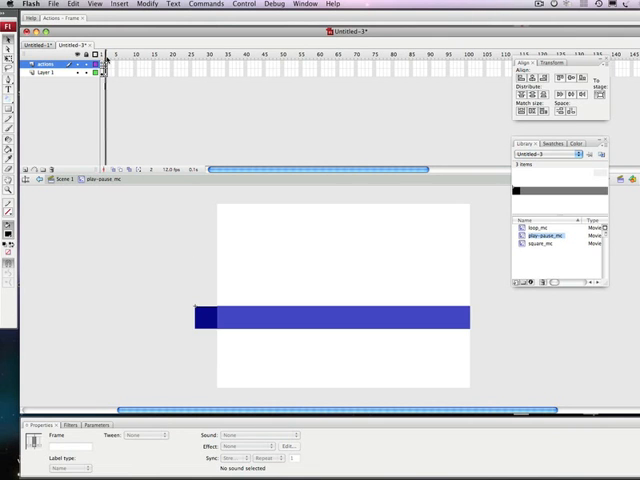
click(104, 64)
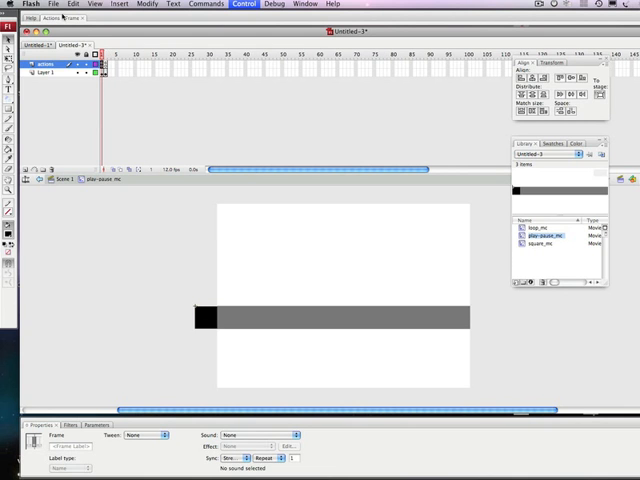
Bring up the script of the other keyframe containing the loop_mc release handler.
click(42, 24)
text(loop_mc.)
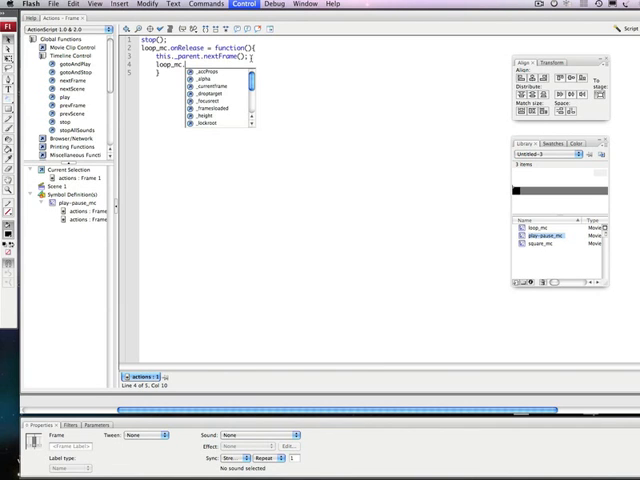
Make the handler go to the parent's previous frame and add loop_mc.stop();.
text(stop();)
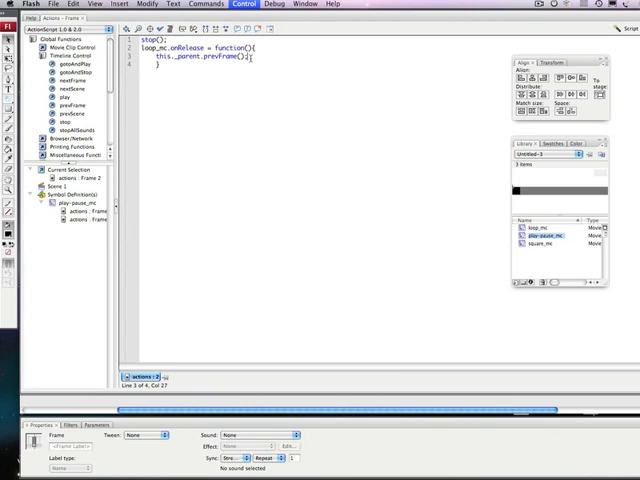
text(loop_mc.stop();)
text(next)
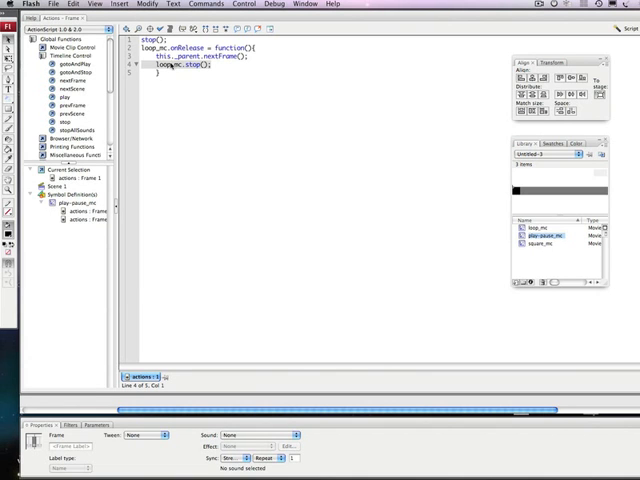
mouse_move(170, 64)
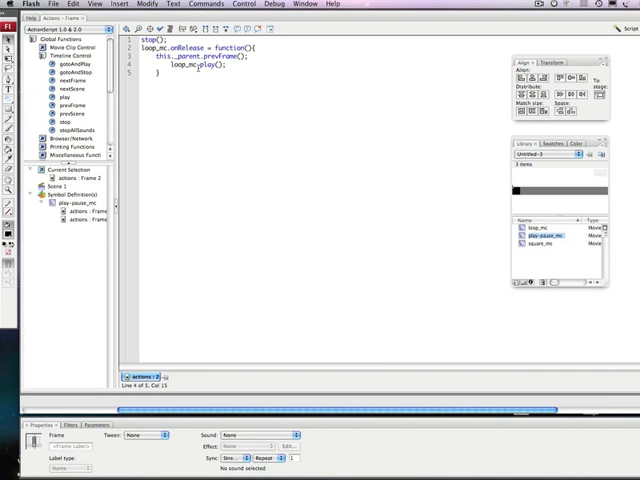
Add loop_mc.play(); after this._parent.prevFrame() and return to the stage.
click(236, 4)
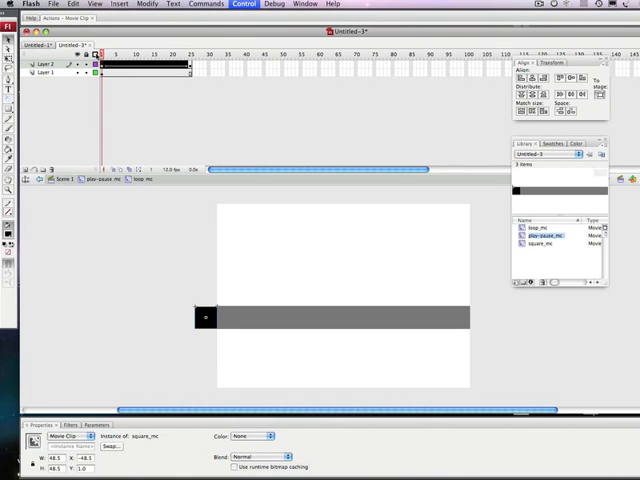
mouse_move(228, 68)
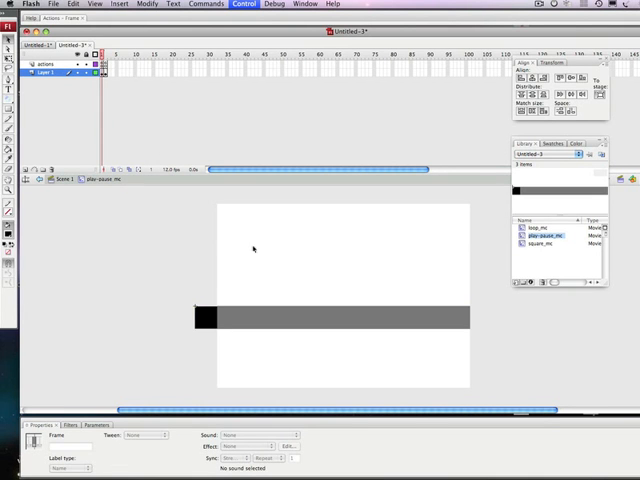
mouse_move(248, 254)
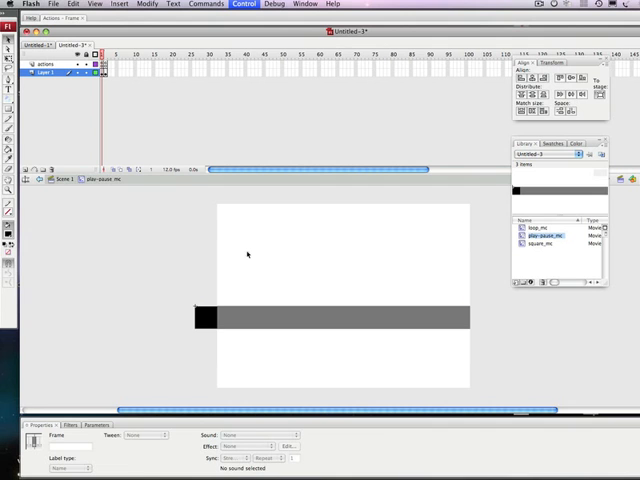